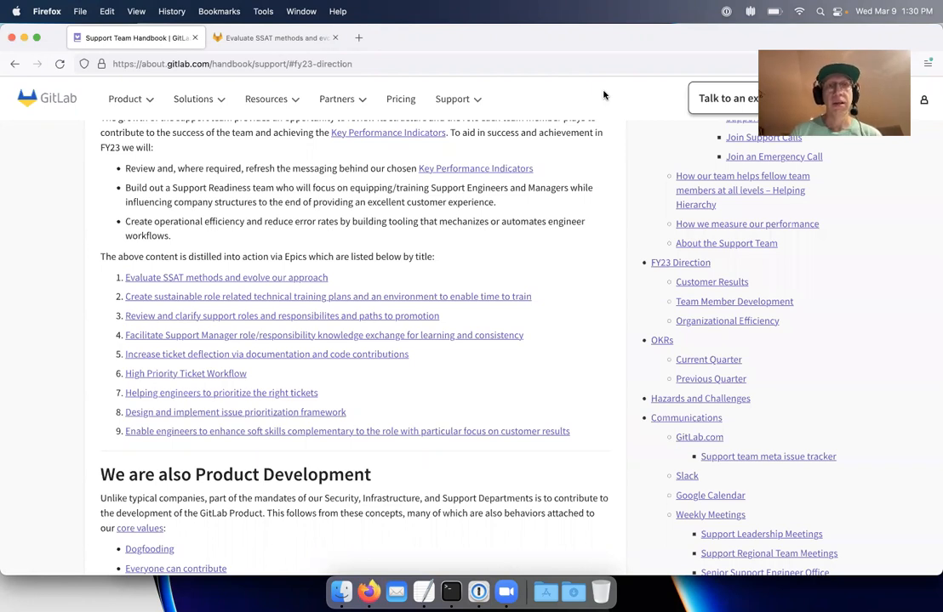
mouse_move(319, 222)
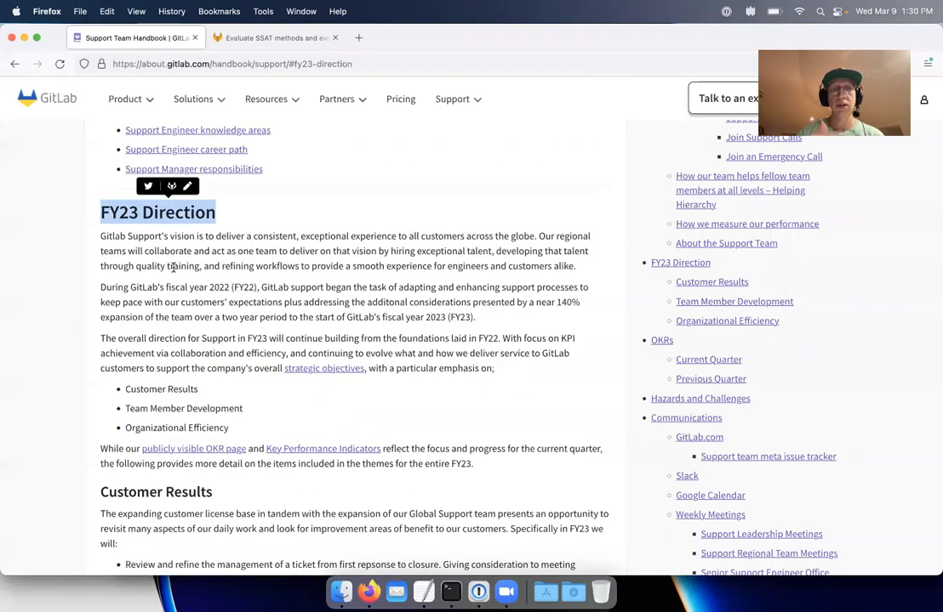
Review the handbook FY23 Direction page and select the SSAT epic reference text
scroll(down, 3)
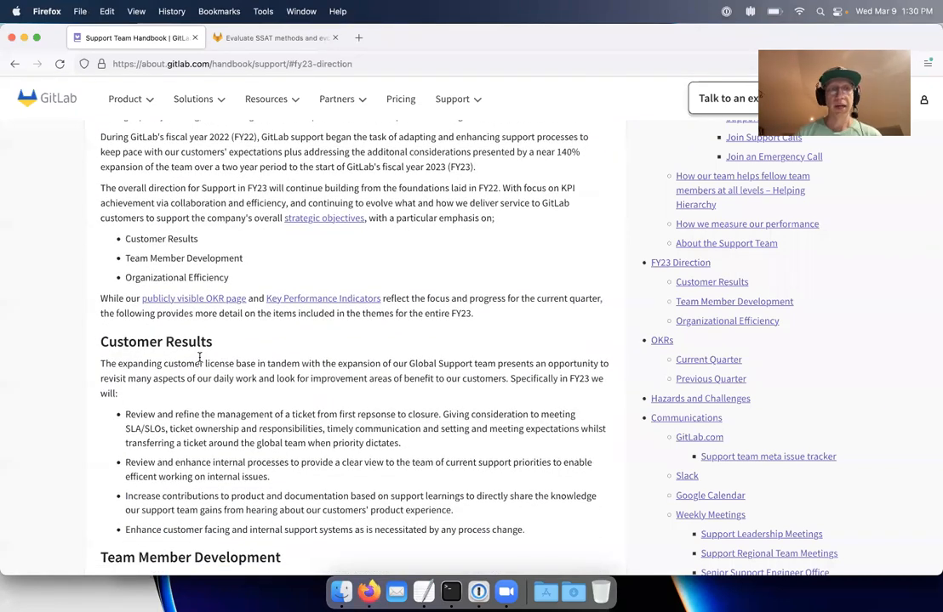
scroll(down, 3)
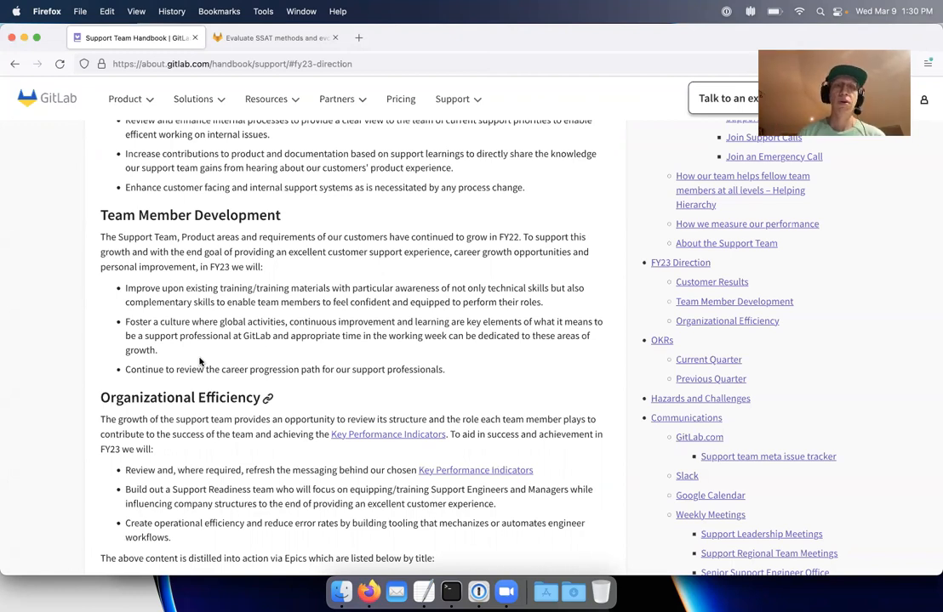
scroll(down, 3)
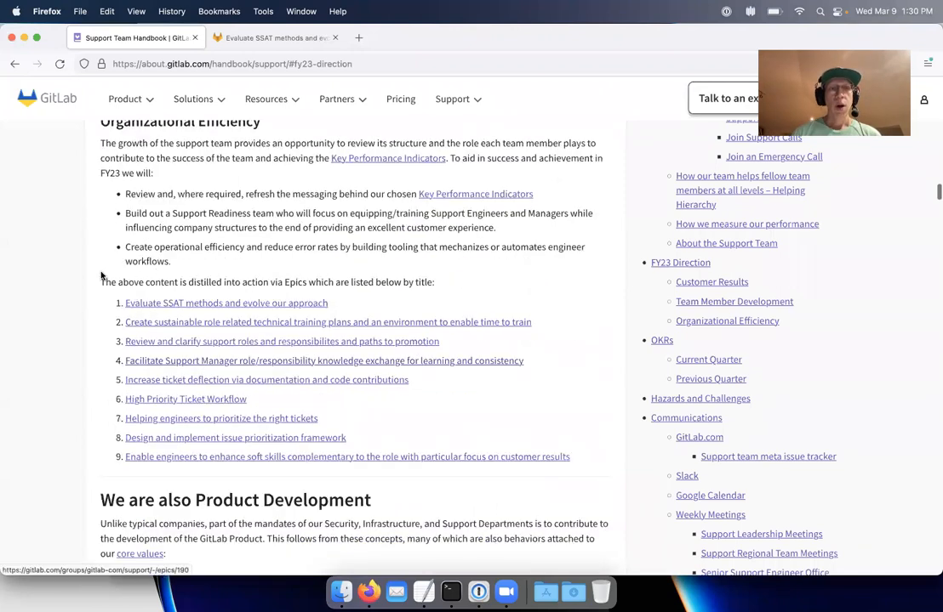
drag(99, 282, 569, 456)
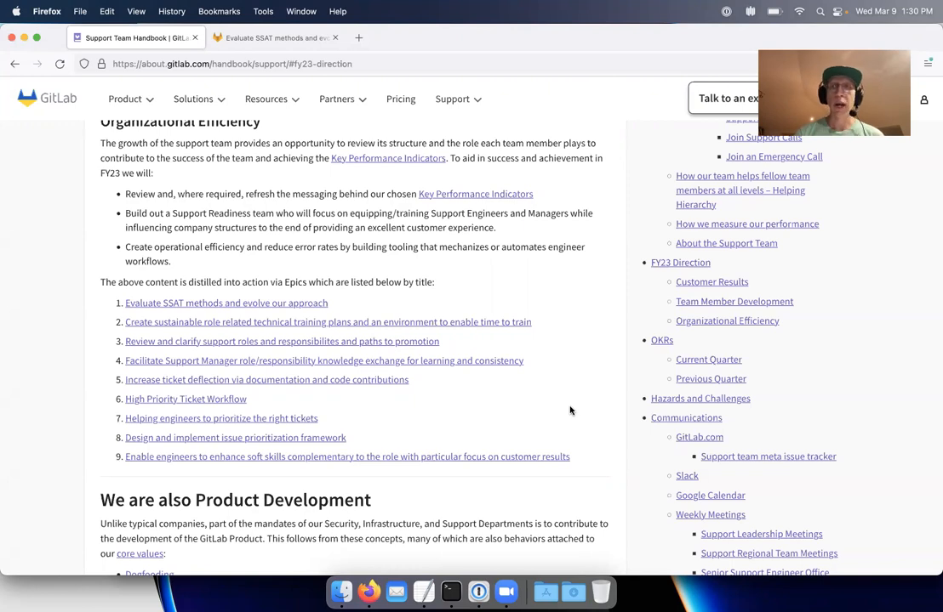
mouse_move(558, 389)
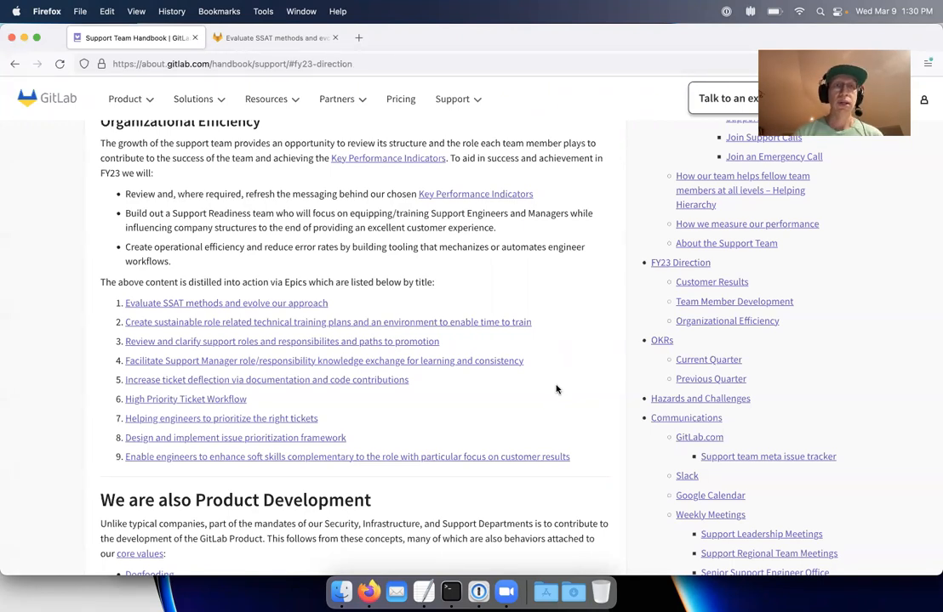
Switch to the 'Evaluate SSAT methods and evolve our approach' epic and review its linked issues
click(280, 38)
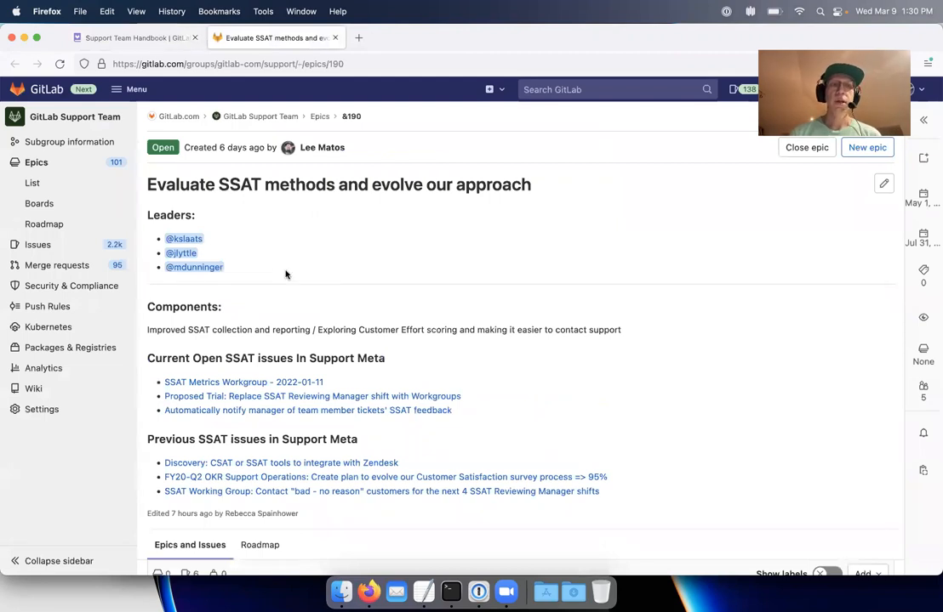
mouse_move(174, 232)
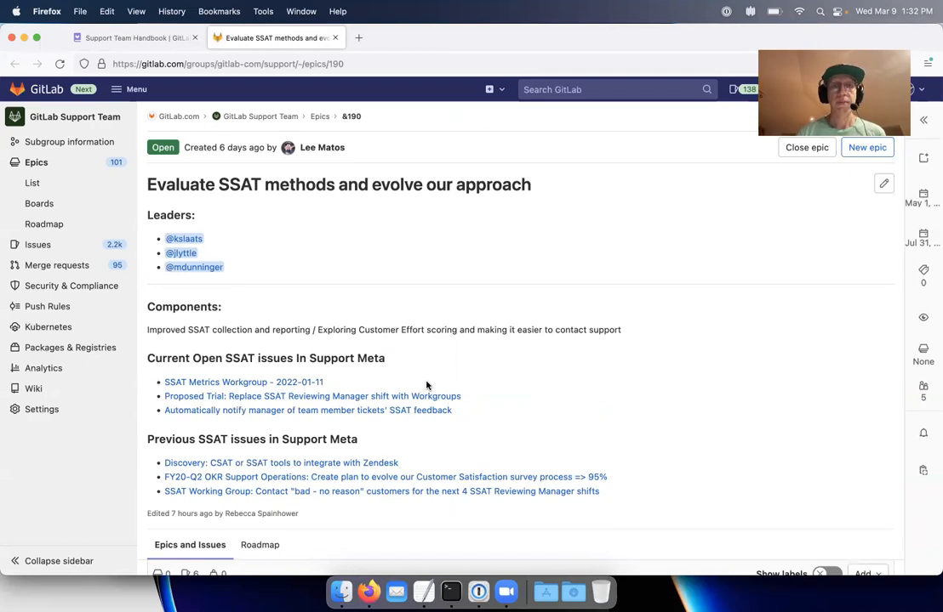
scroll(down, 3)
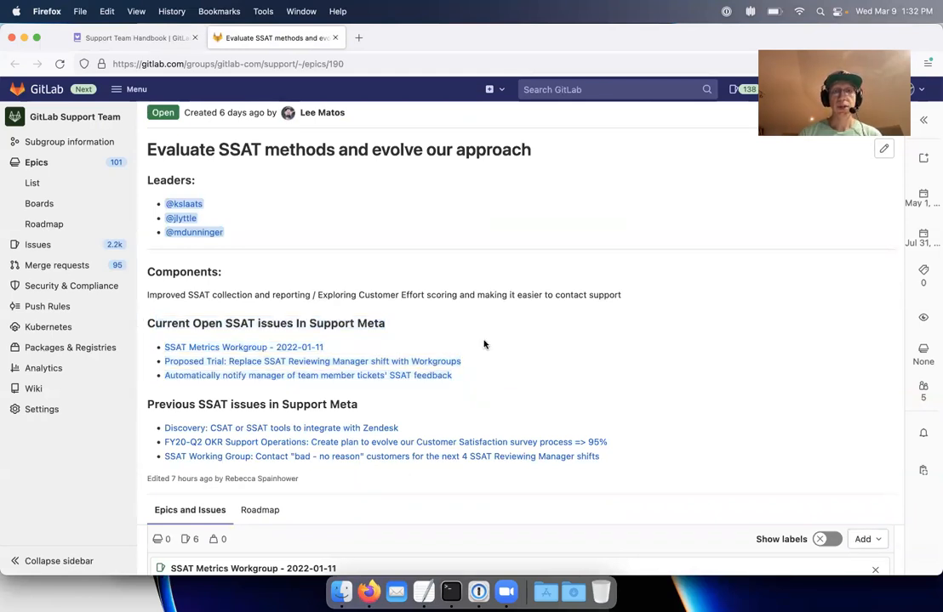
scroll(down, 3)
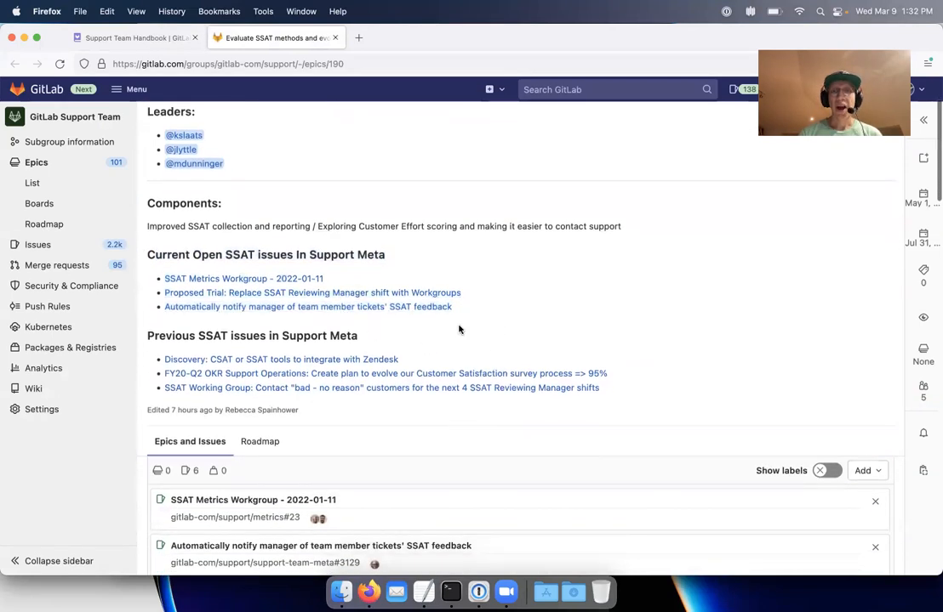
scroll(down, 3)
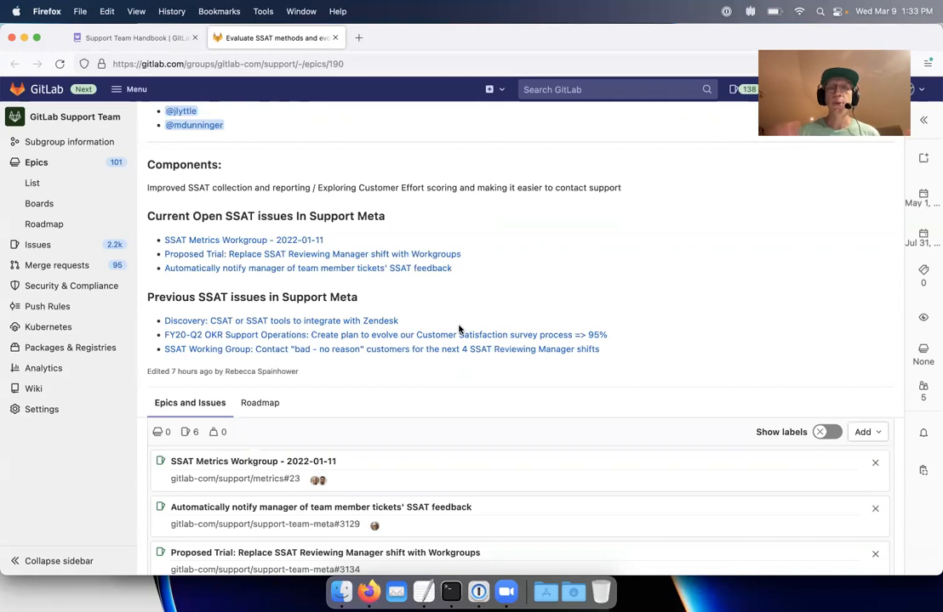
Close the Support Team Handbook page and return to the top of the epic
click(187, 38)
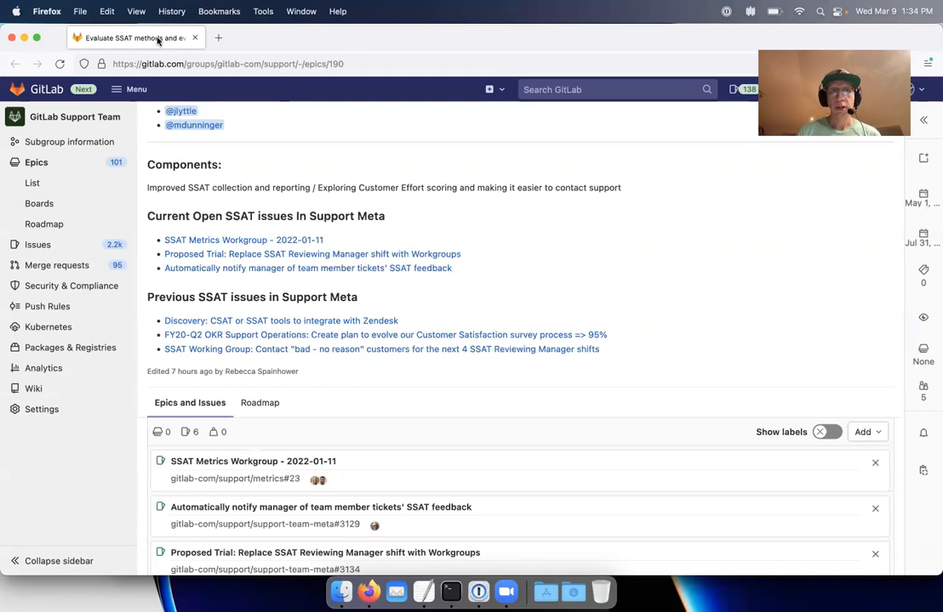
scroll(up, 3)
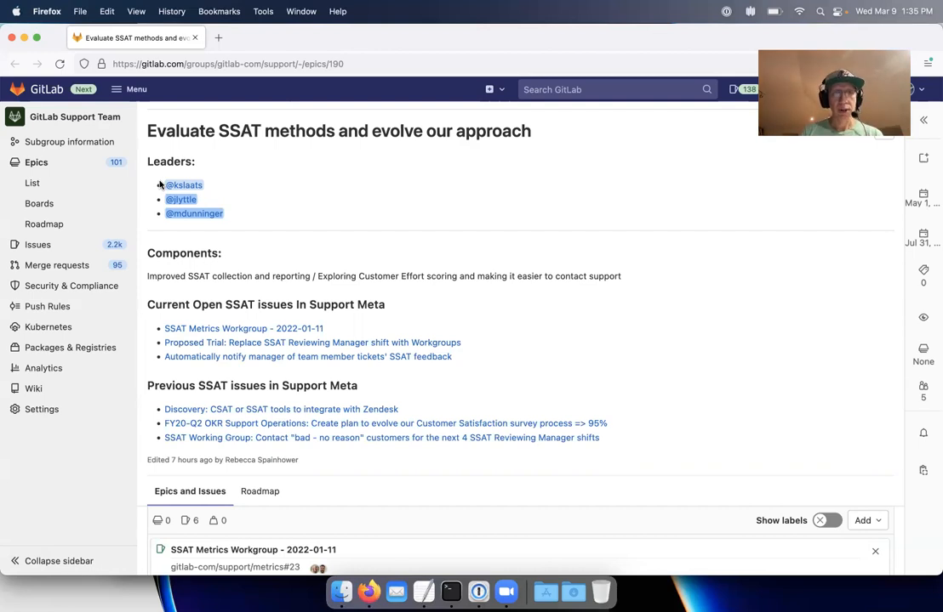
mouse_move(230, 194)
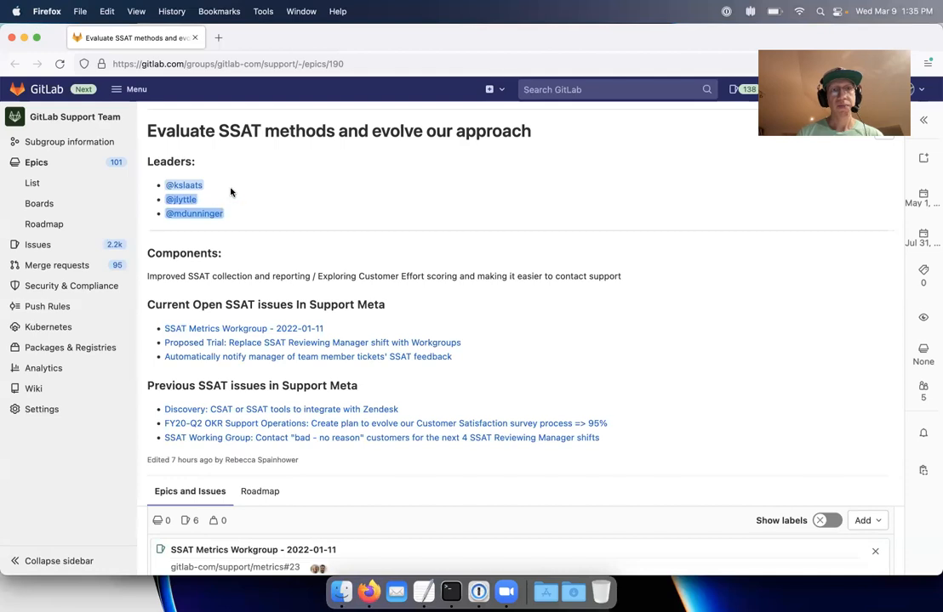